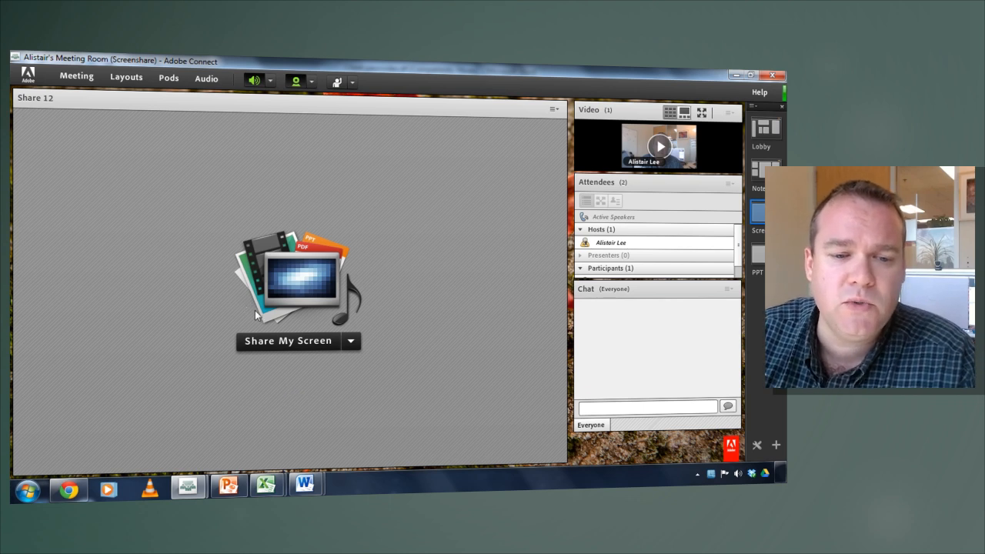
# Choose Share My Screen in the Share pod to bring up the sharing setup.
pyautogui.click(287, 341)
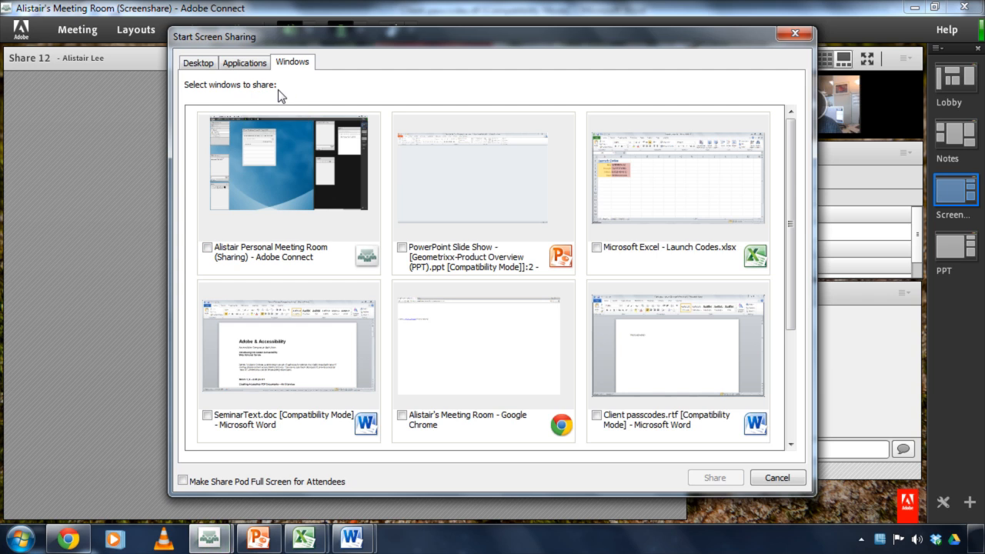
# From the Windows list, tick the SeminarText.doc - Microsoft Word window to share.
pyautogui.click(198, 62)
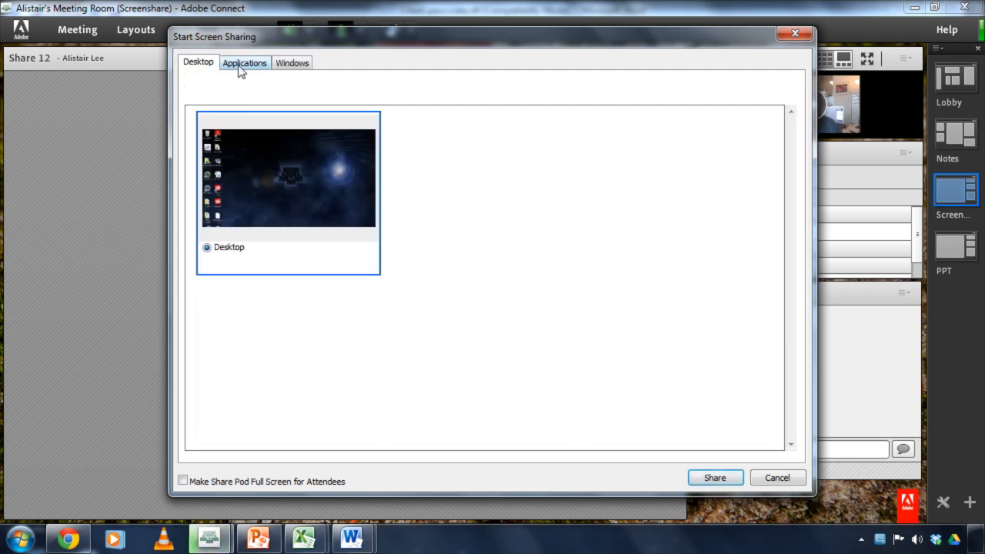
pyautogui.click(293, 62)
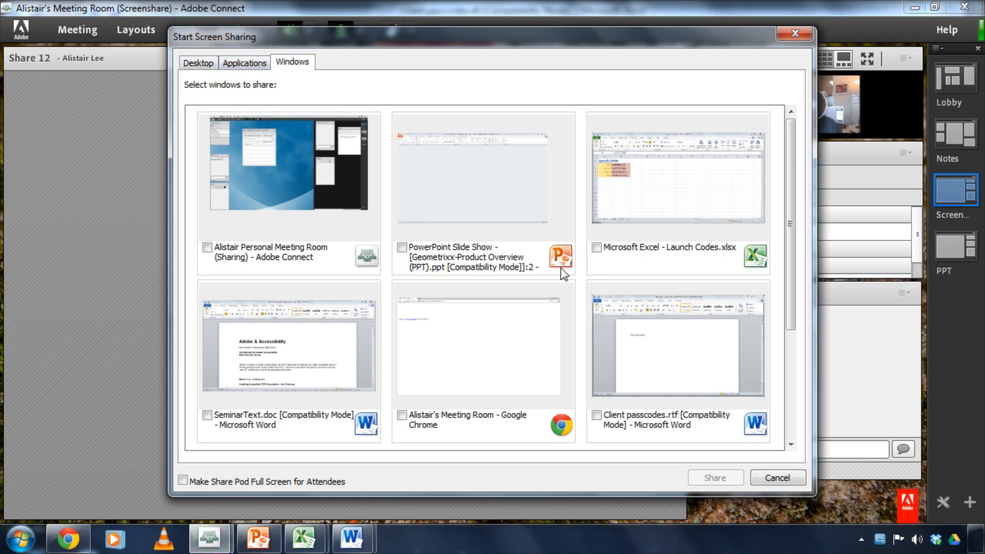
pyautogui.moveTo(444, 281)
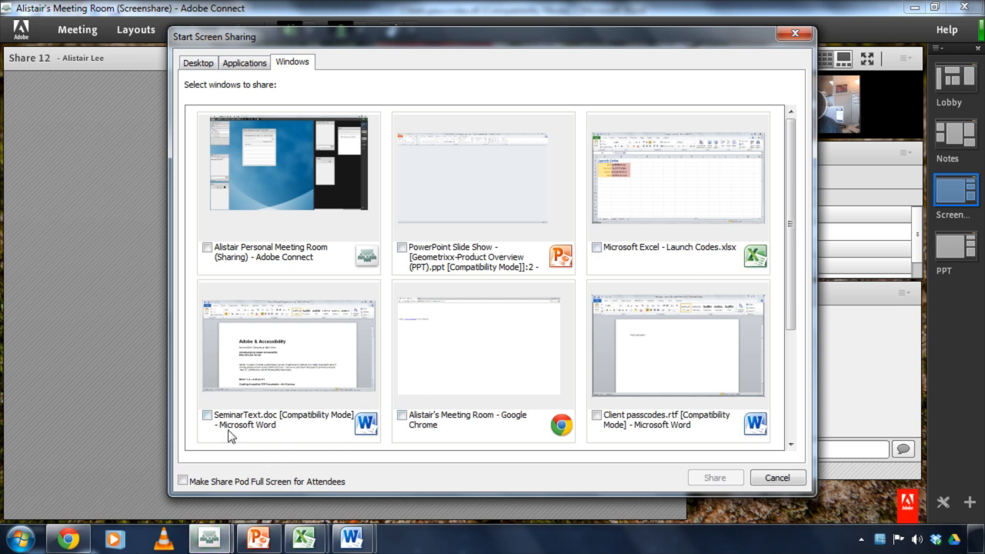
pyautogui.click(207, 415)
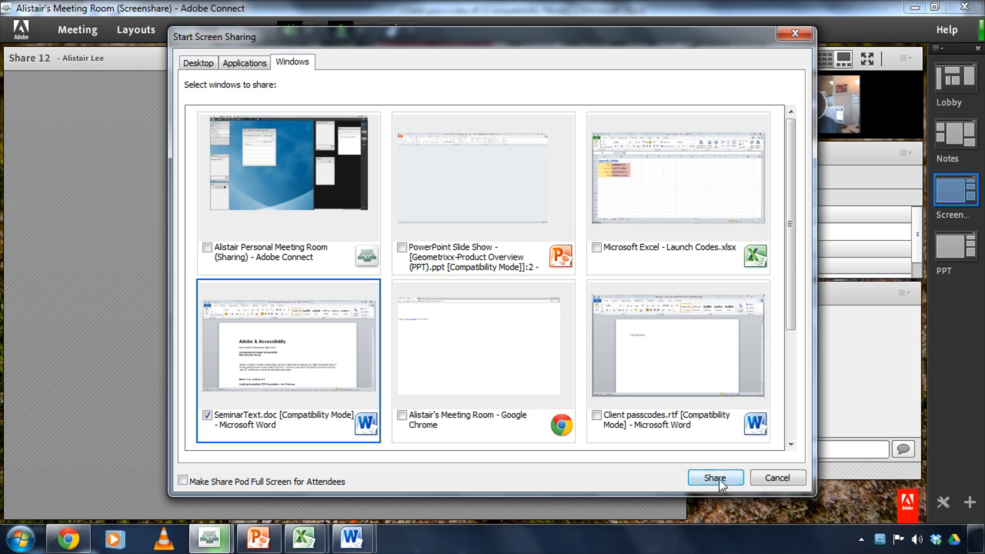
# Share the selected SeminarText.doc Word window from the Start Screen Sharing dialog.
pyautogui.click(714, 478)
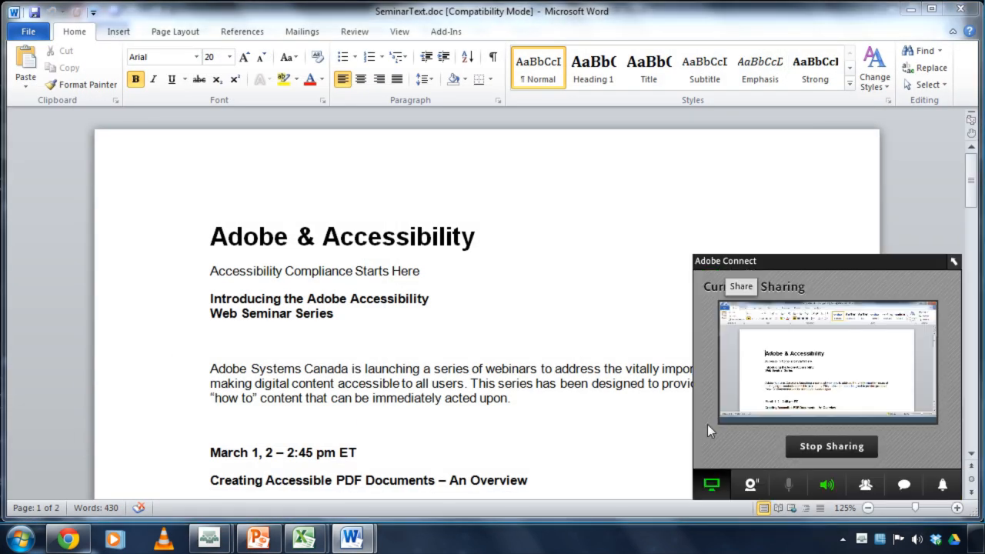
pyautogui.moveTo(653, 399)
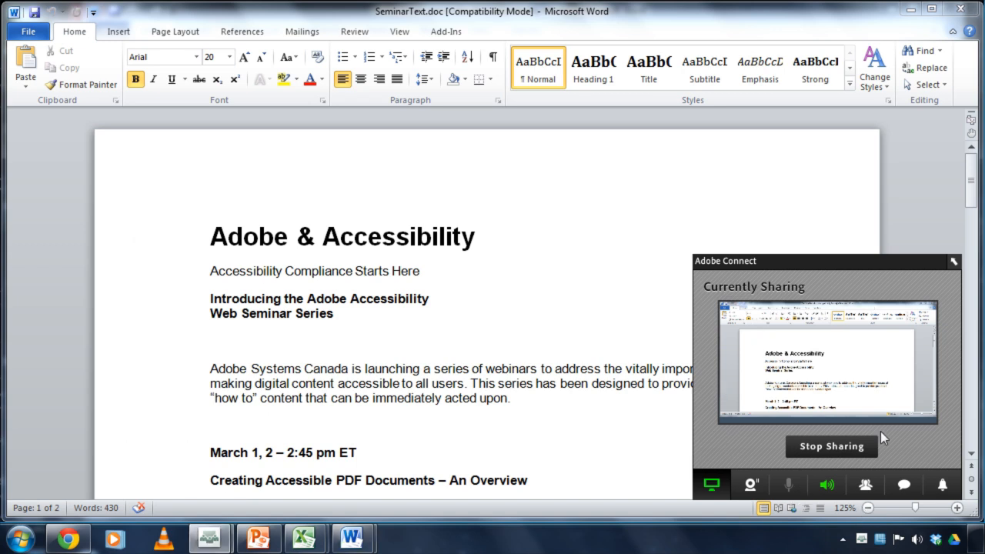
pyautogui.moveTo(883, 437)
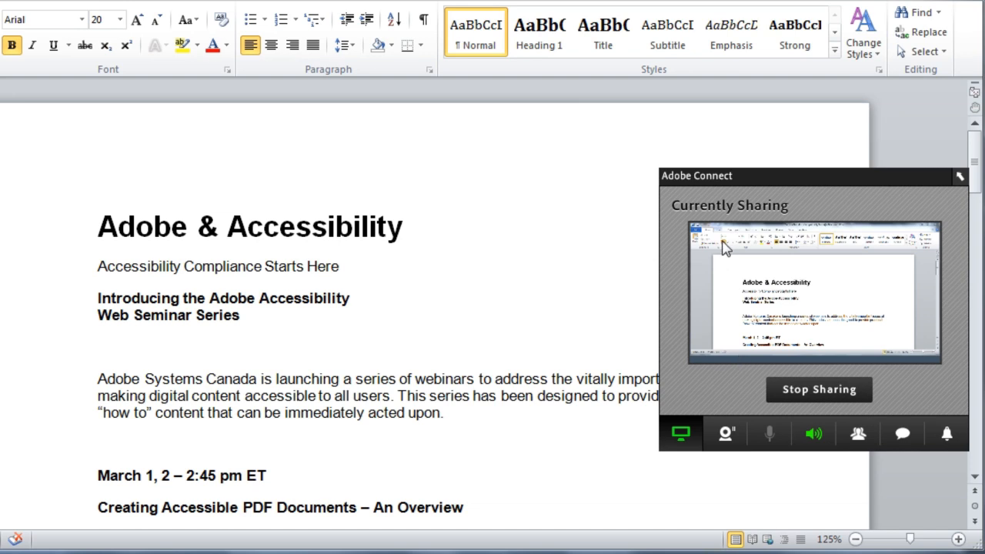
pyautogui.moveTo(726, 279)
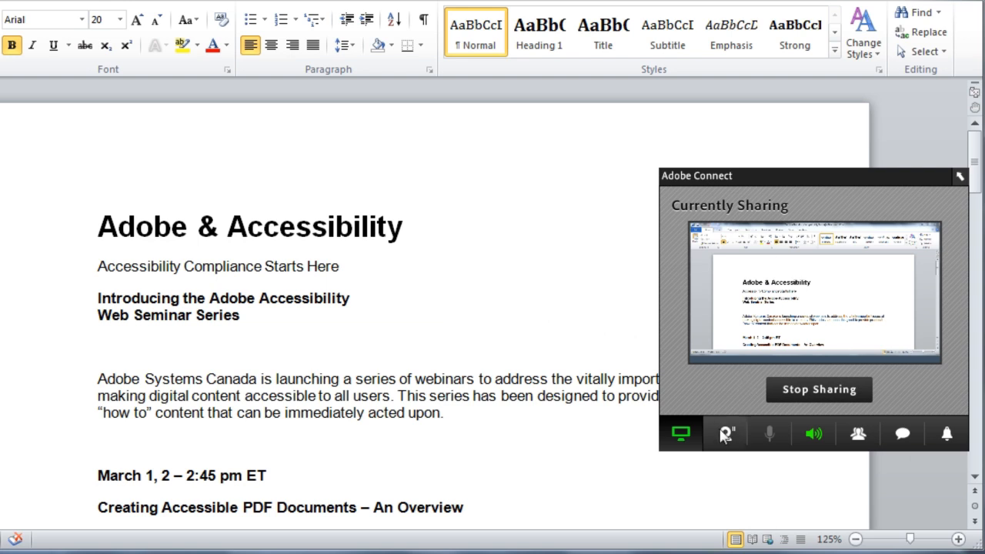
# Show the presenter's live webcam feed in the compact sharing palette.
pyautogui.click(724, 433)
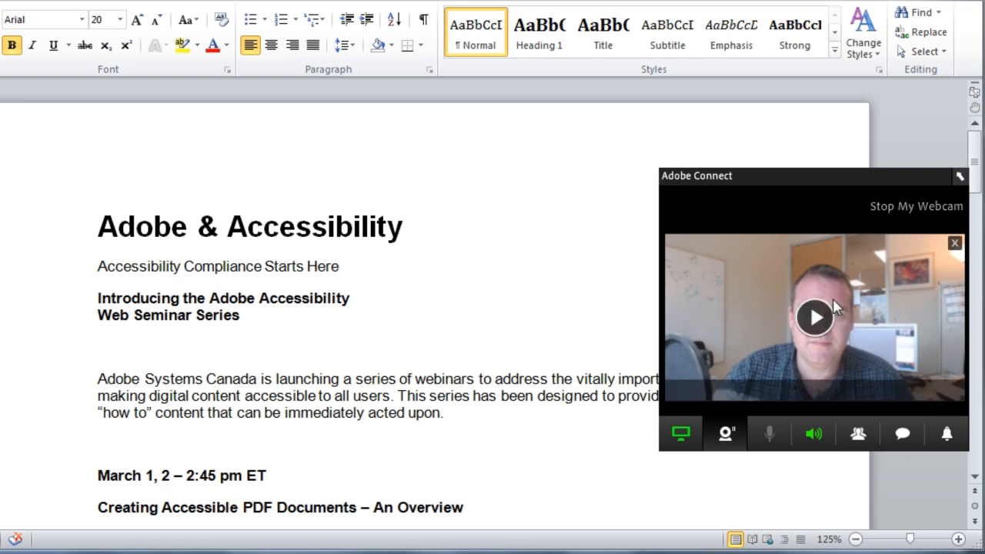
pyautogui.moveTo(814, 317)
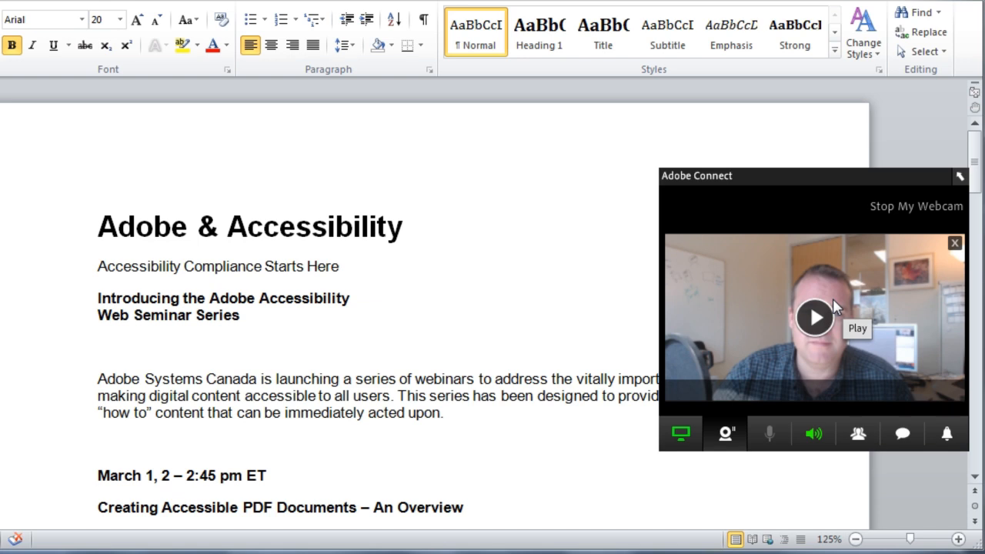
pyautogui.moveTo(785, 383)
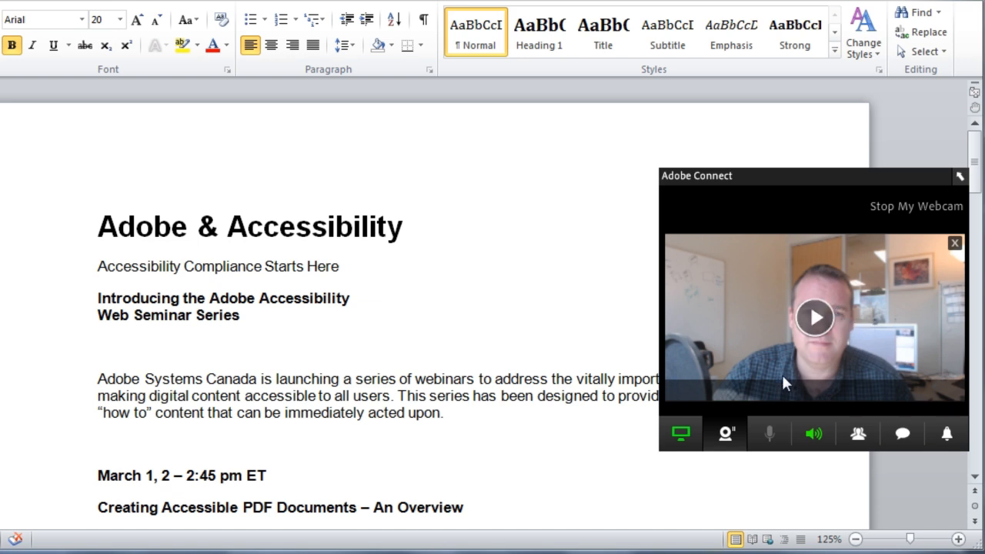
pyautogui.moveTo(780, 387)
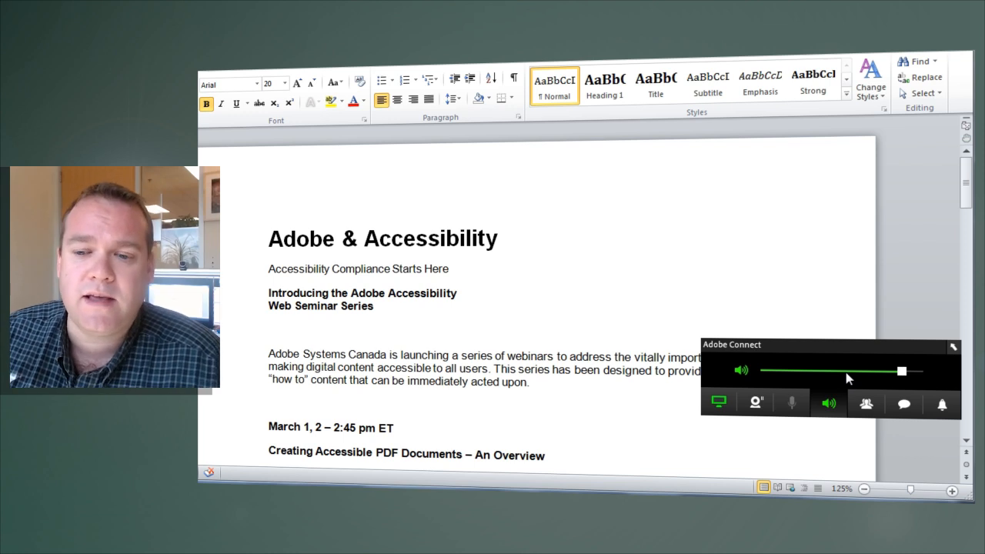
# Show the attendee list with one host and one participant in the palette.
pyautogui.click(866, 403)
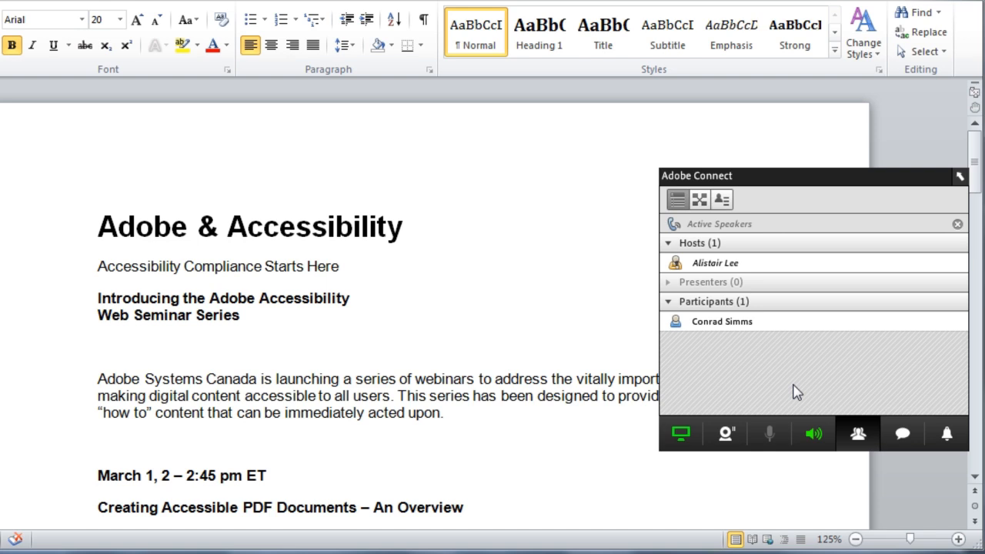
# Select the lone participant and bring up their role and sharing options.
pyautogui.click(721, 321)
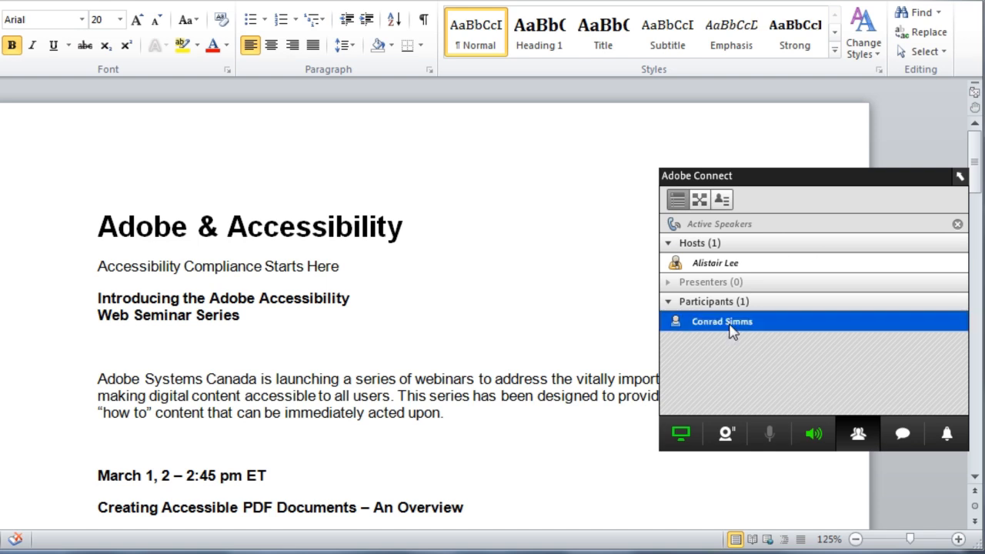
pyautogui.rightClick(721, 321)
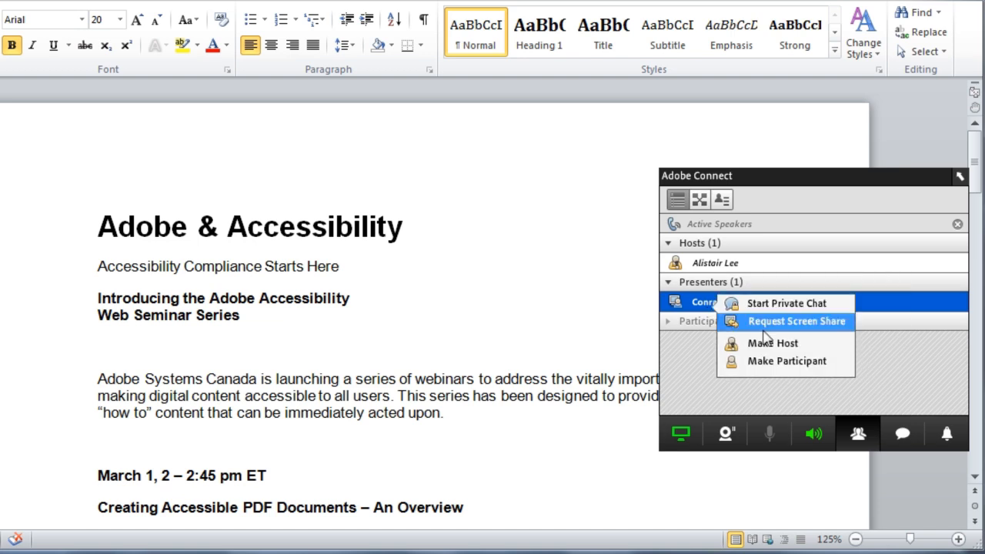
pyautogui.moveTo(786, 303)
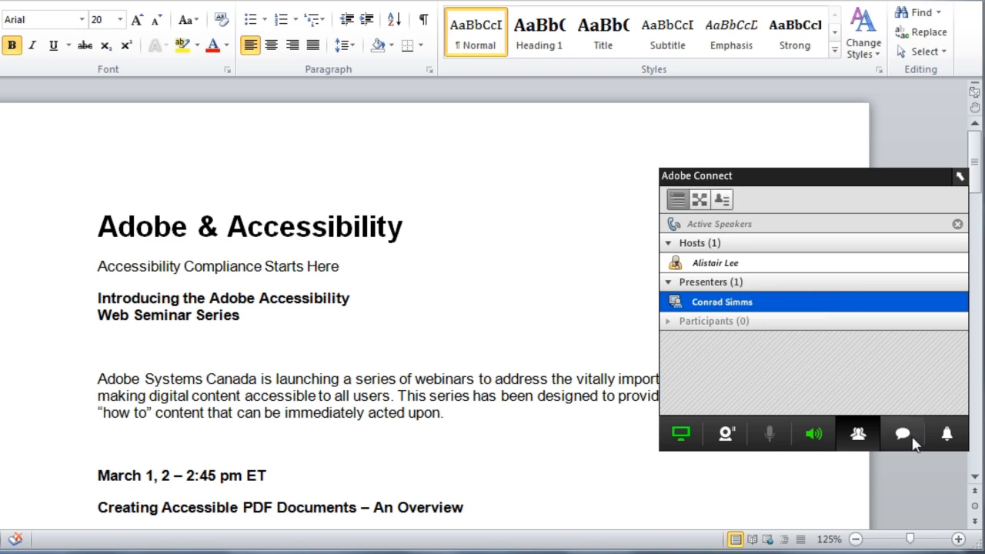
# Reply 'Absolutely' in chat to the request for a copy of the slides.
pyautogui.click(901, 433)
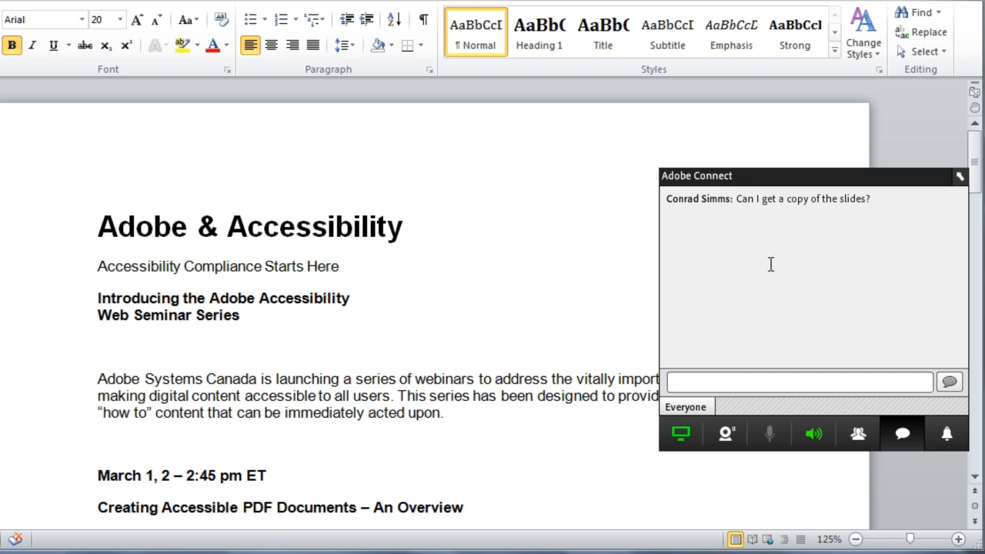
pyautogui.moveTo(815, 303)
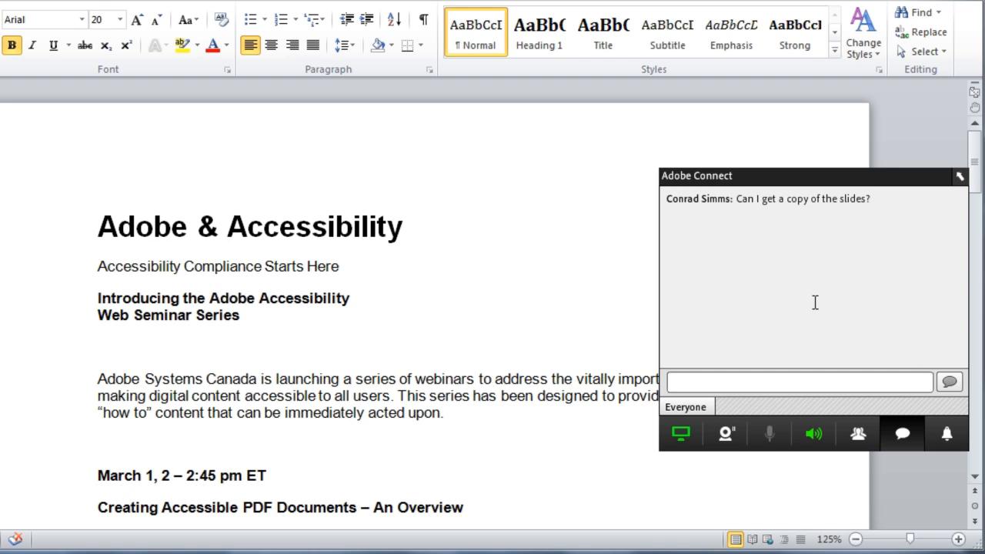
pyautogui.click(797, 381)
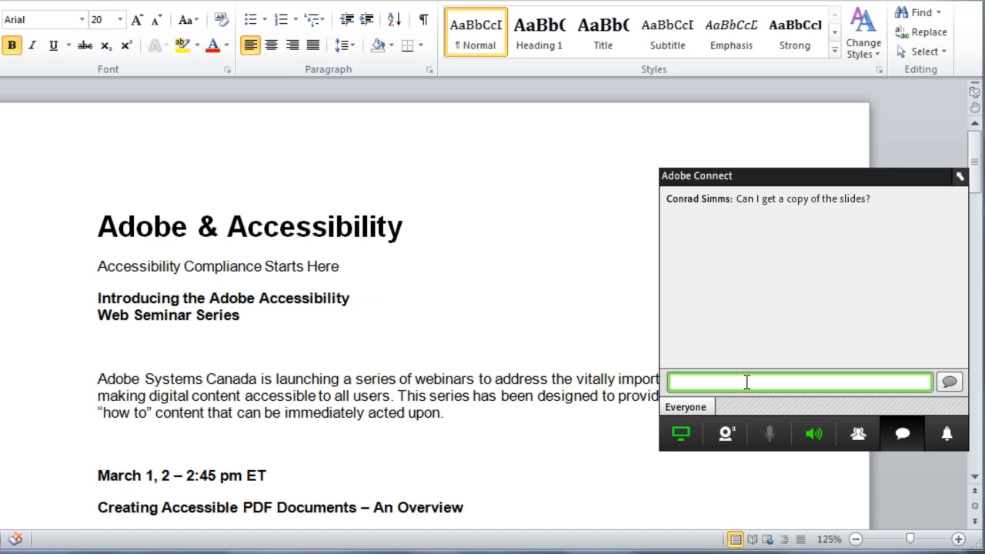
pyautogui.write('Absolu')
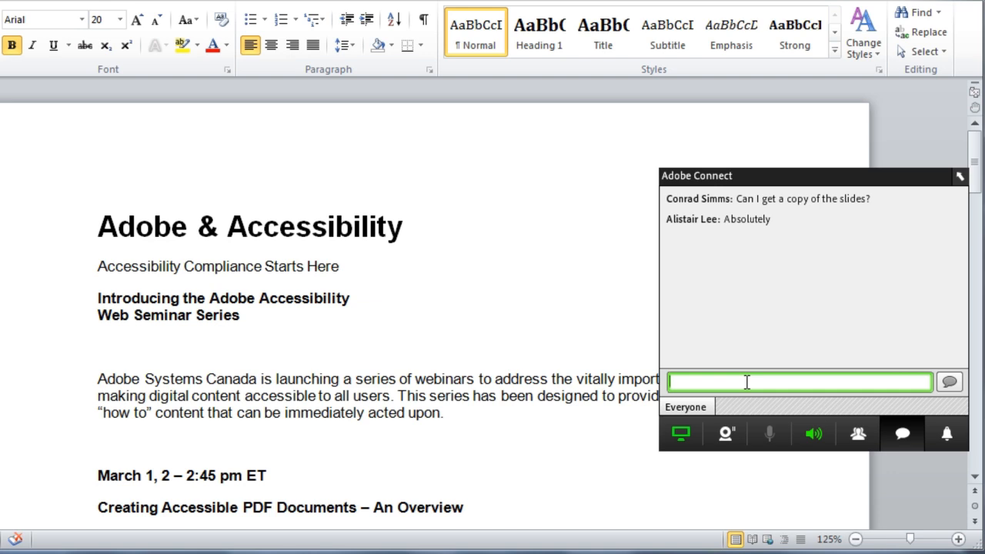
pyautogui.moveTo(947, 433)
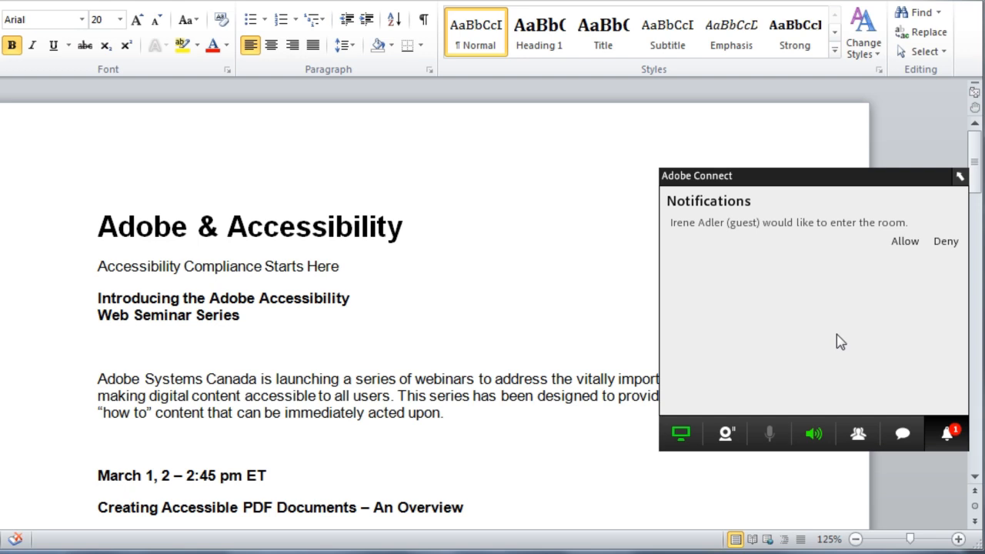
pyautogui.moveTo(804, 280)
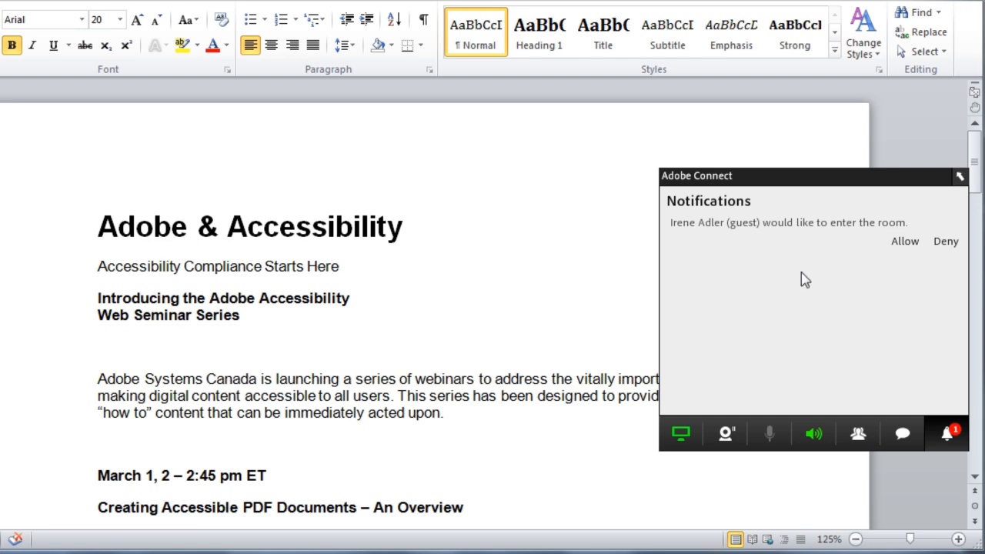
pyautogui.moveTo(946, 432)
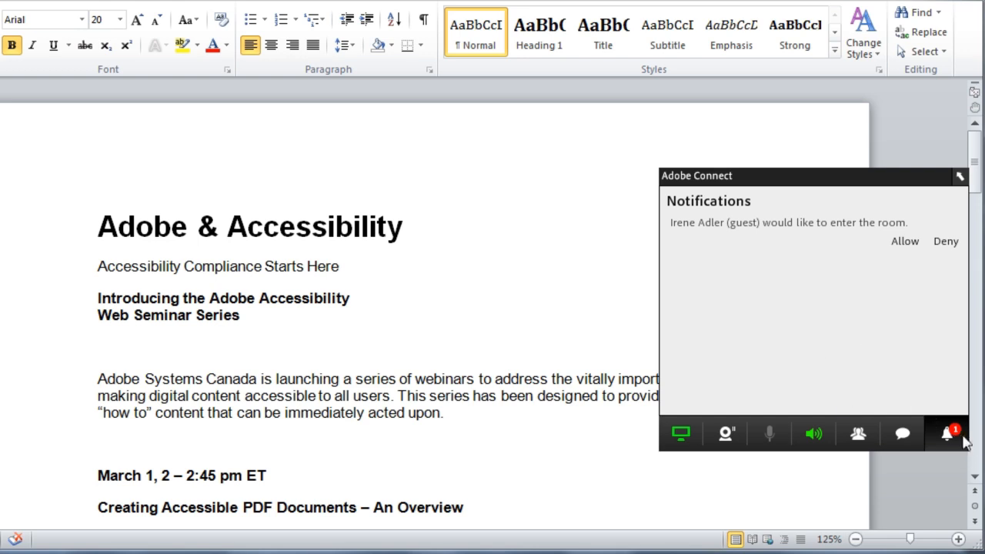
pyautogui.moveTo(899, 263)
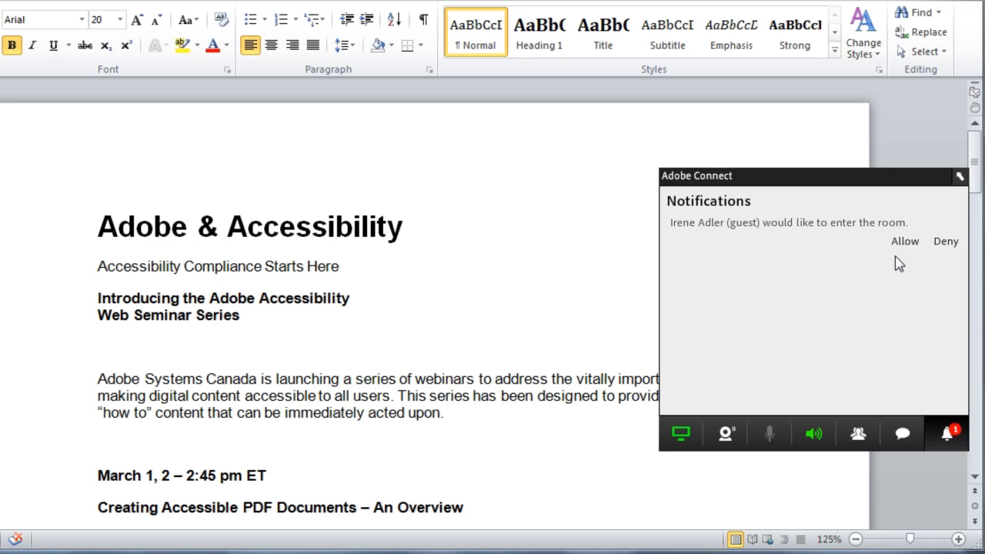
pyautogui.moveTo(905, 242)
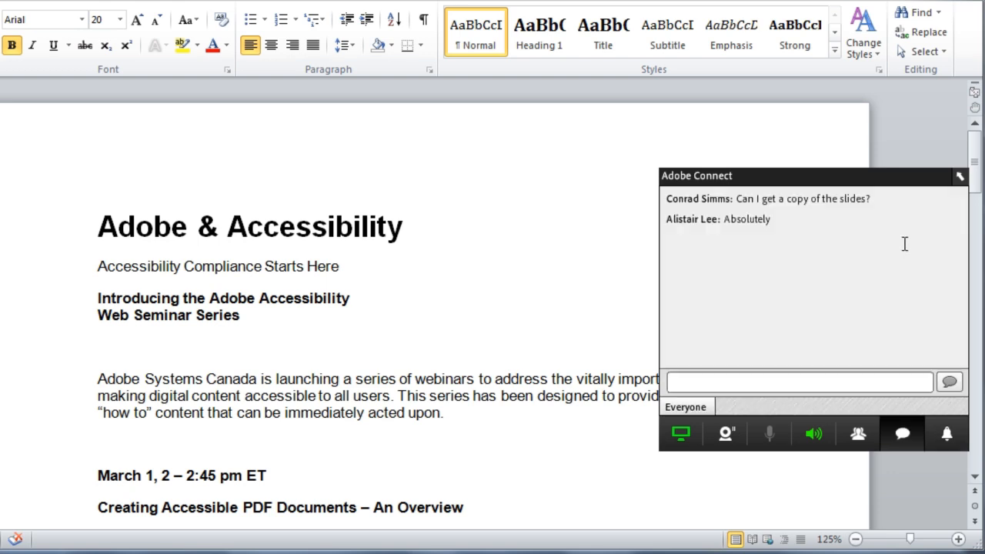
pyautogui.moveTo(905, 241)
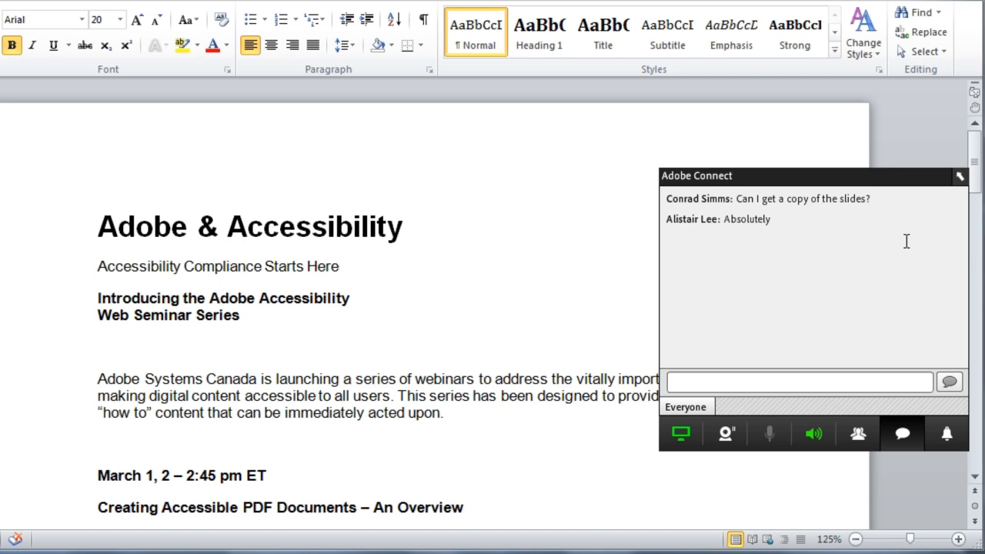
pyautogui.moveTo(944, 221)
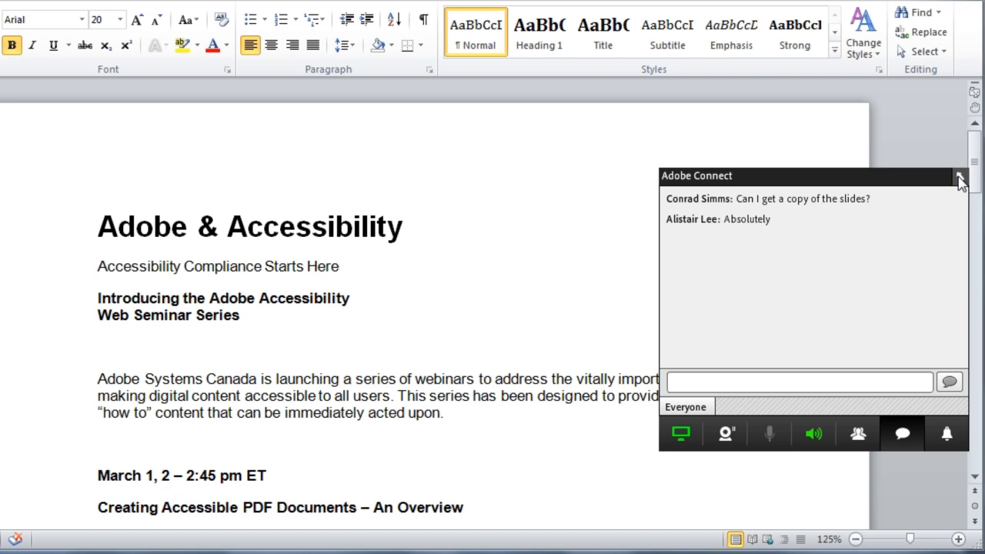
pyautogui.moveTo(959, 178)
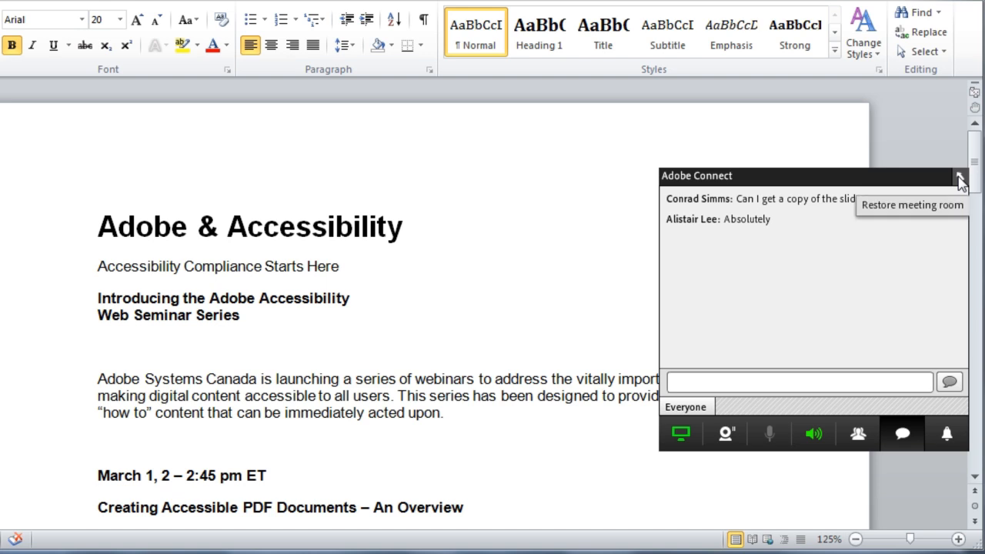
# Restore the full meeting room with video, attendees and chat while sharing continues.
pyautogui.click(960, 176)
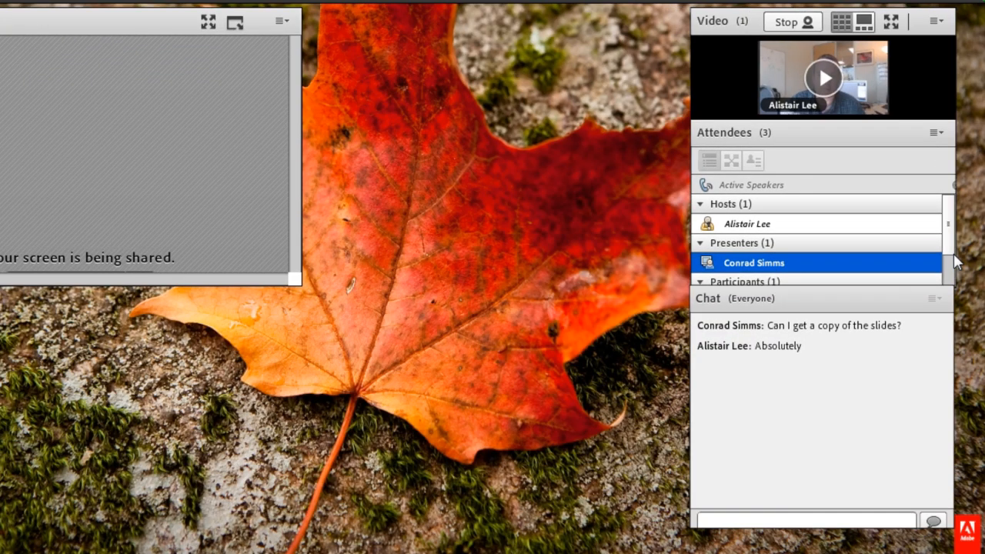
# Show the Screen Share pod's options menu, including the compact mode choice.
pyautogui.click(279, 21)
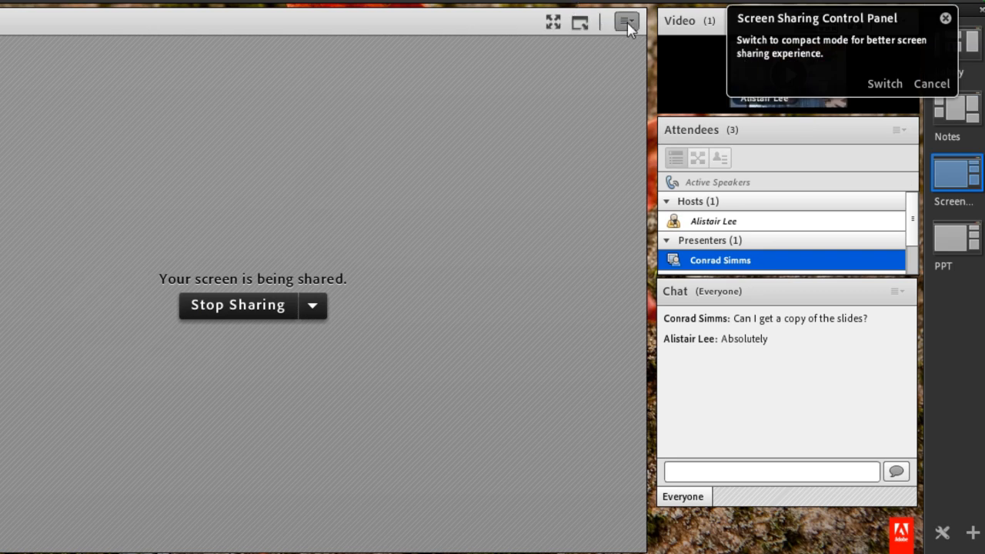
pyautogui.click(625, 21)
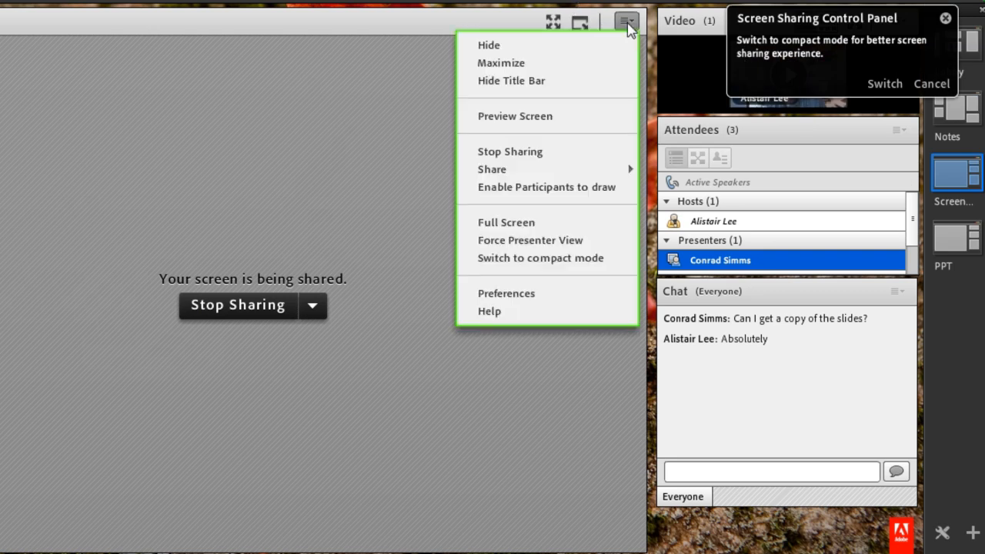
pyautogui.moveTo(607, 132)
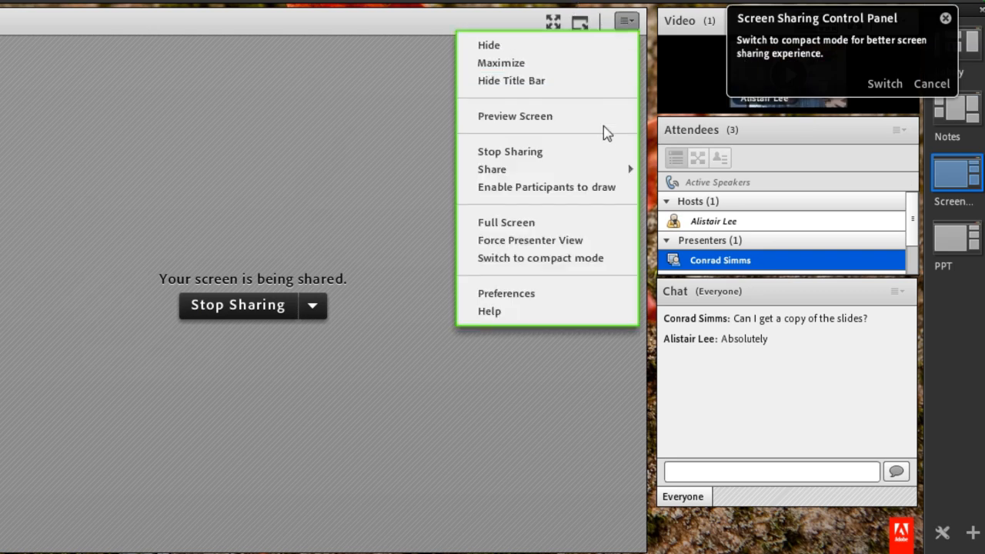